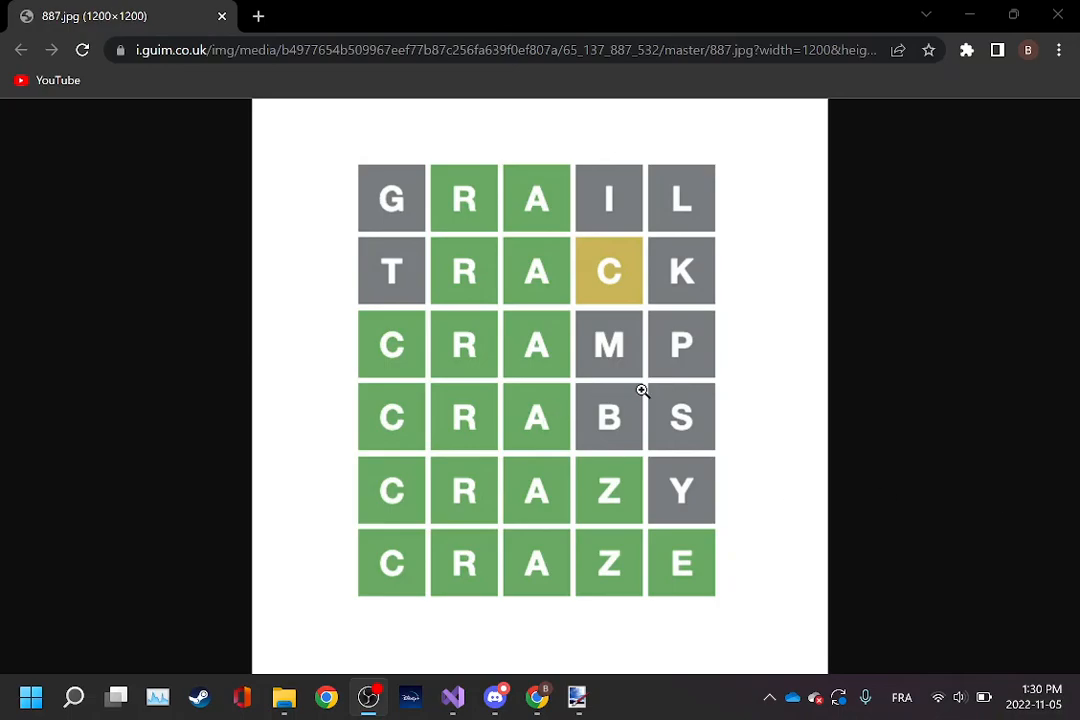
mouse_move(732, 500)
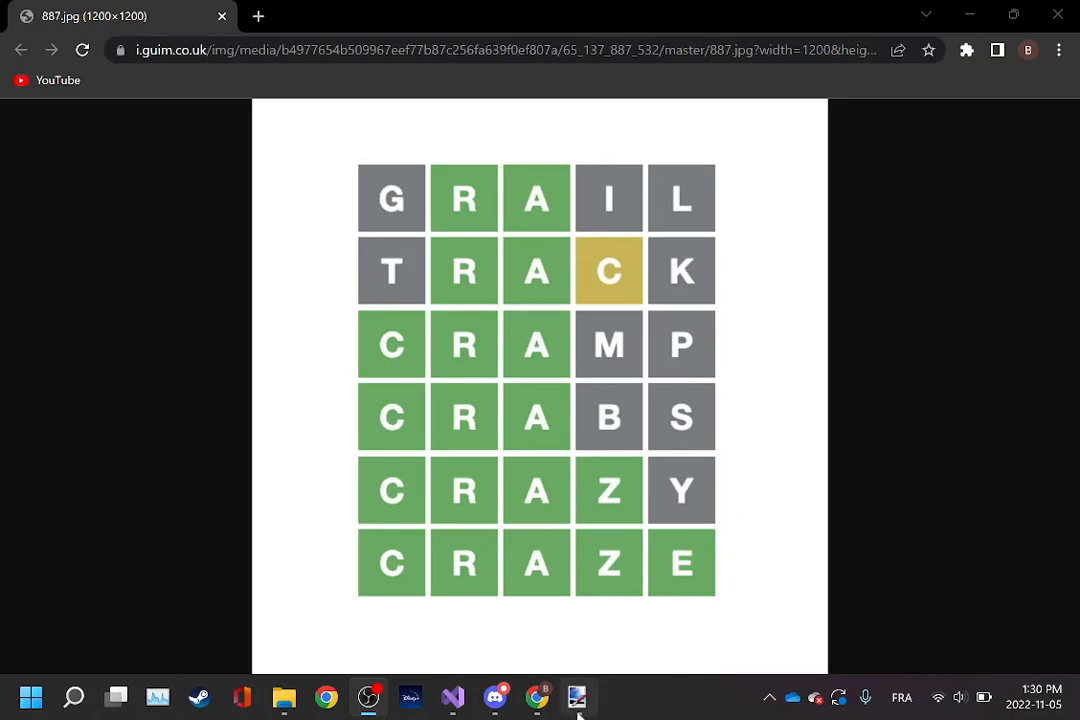
- Switch from the Chrome Wordle example to the blank paint.net canvas
left_click(576, 696)
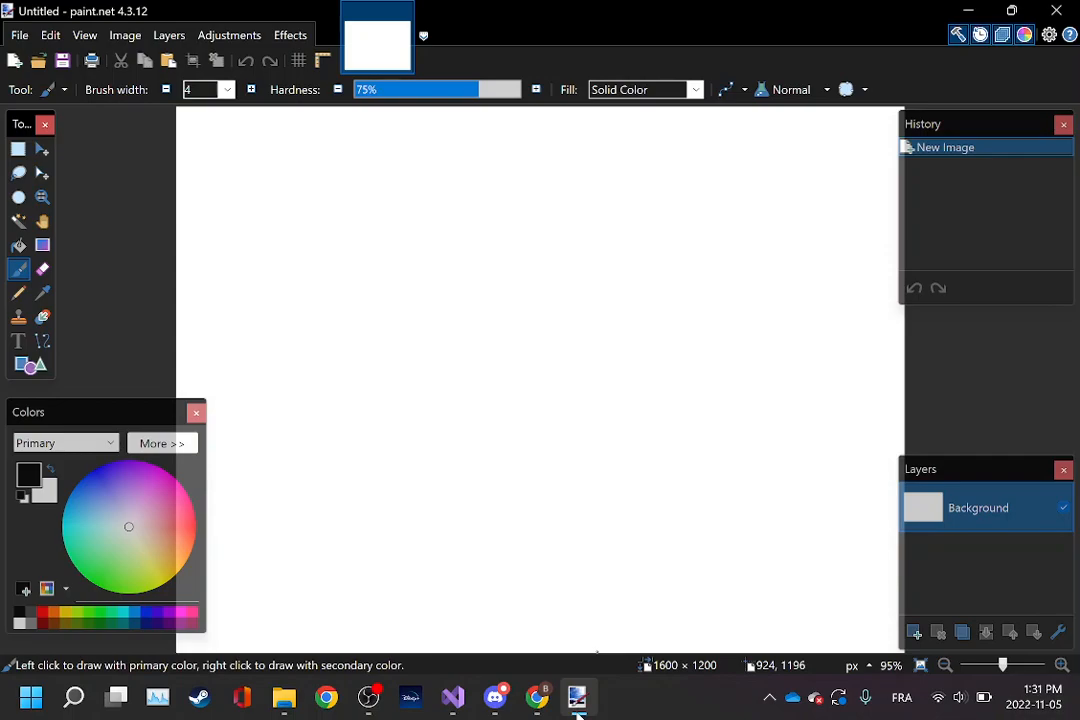
mouse_move(348, 188)
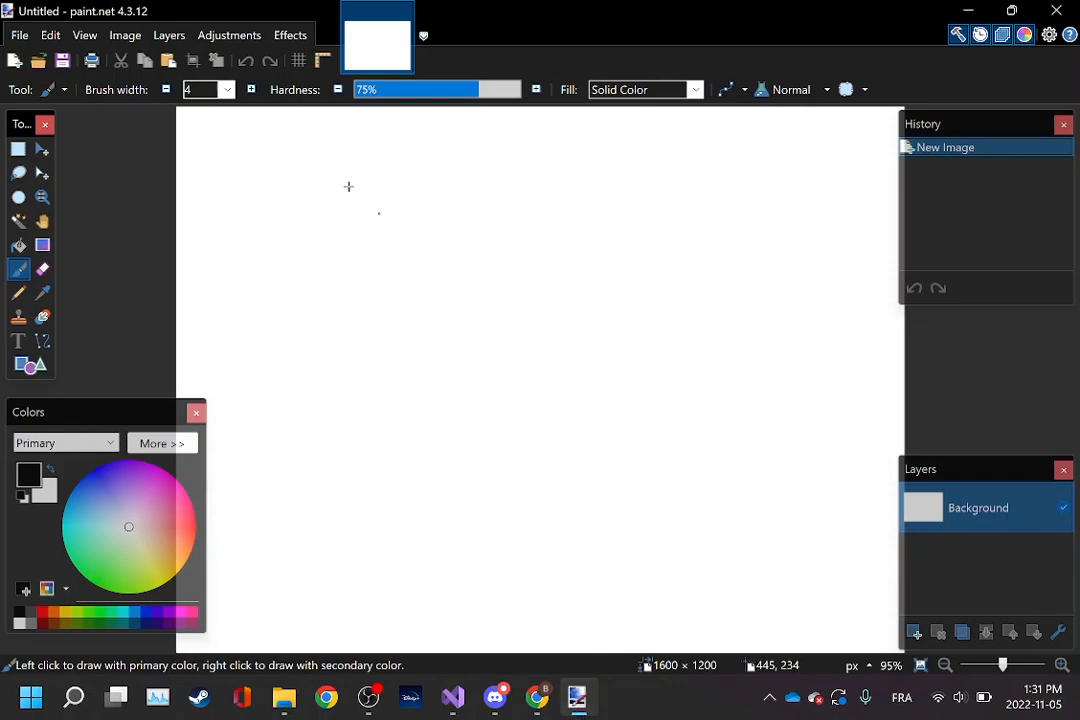
mouse_move(284, 166)
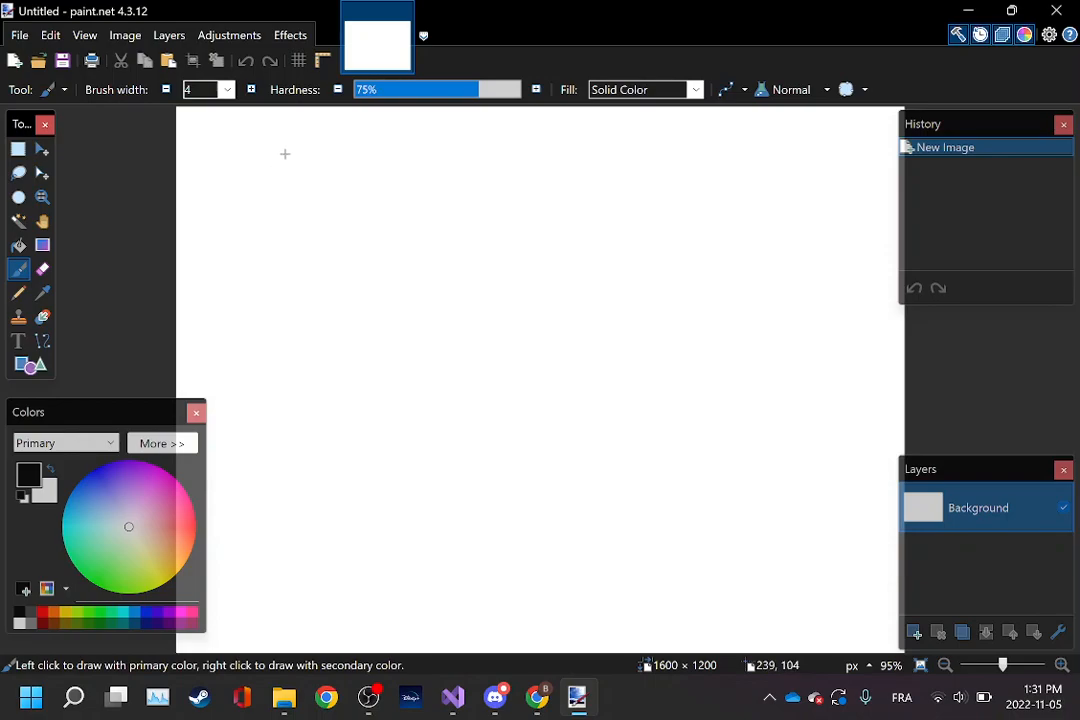
mouse_move(250, 160)
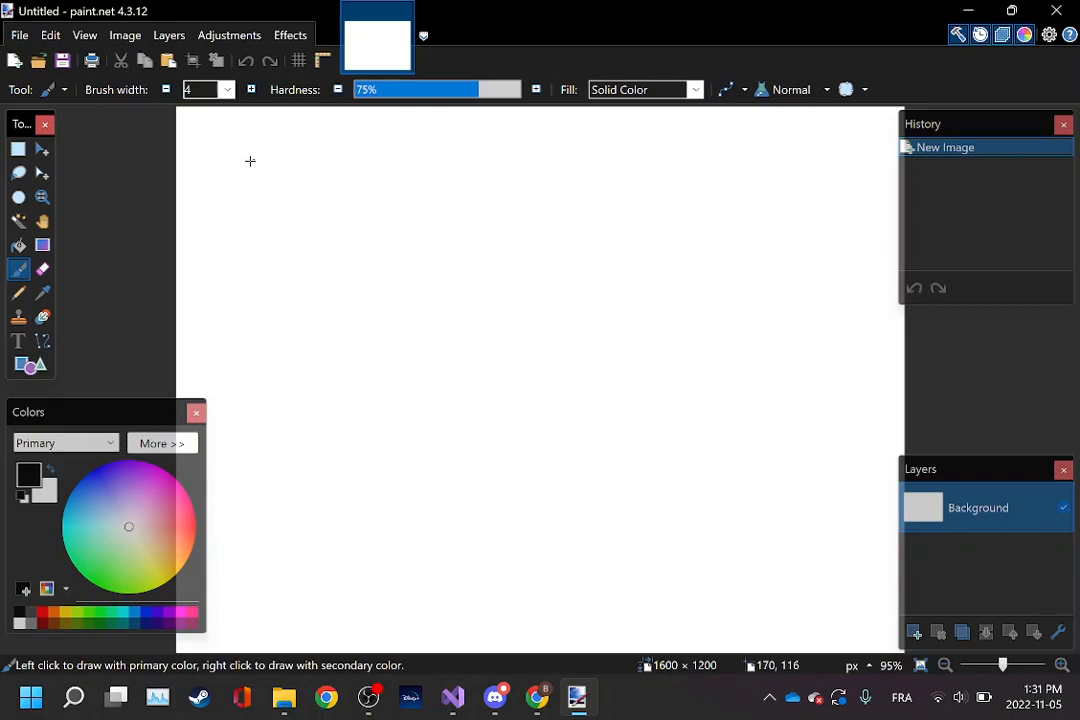
mouse_move(244, 162)
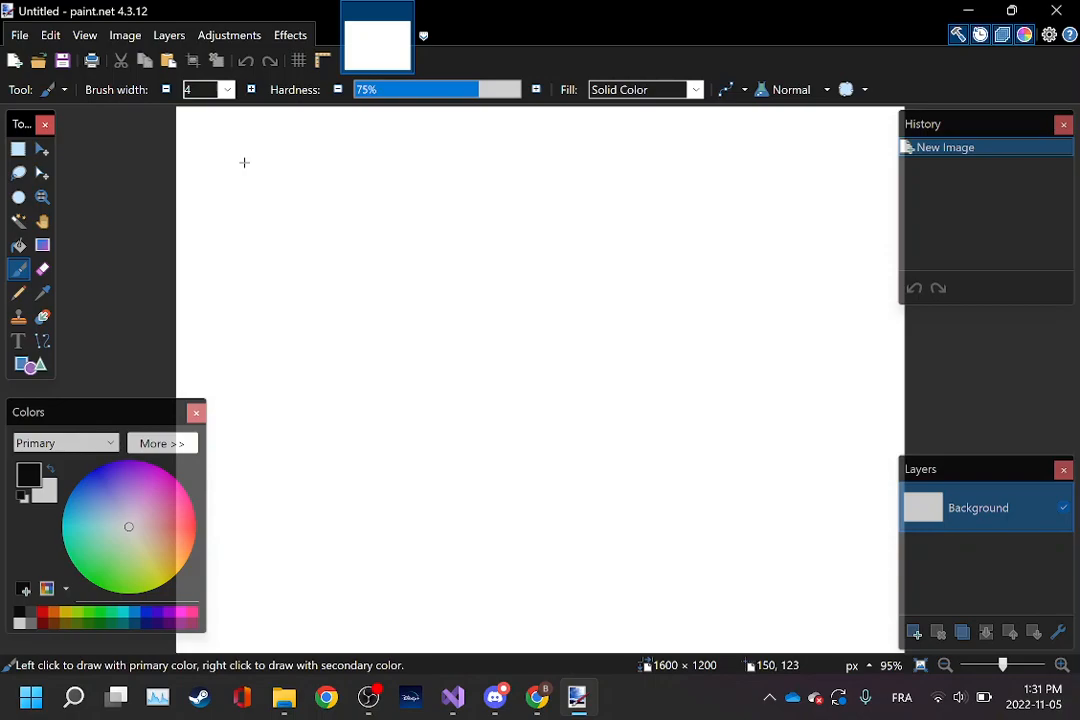
mouse_move(238, 172)
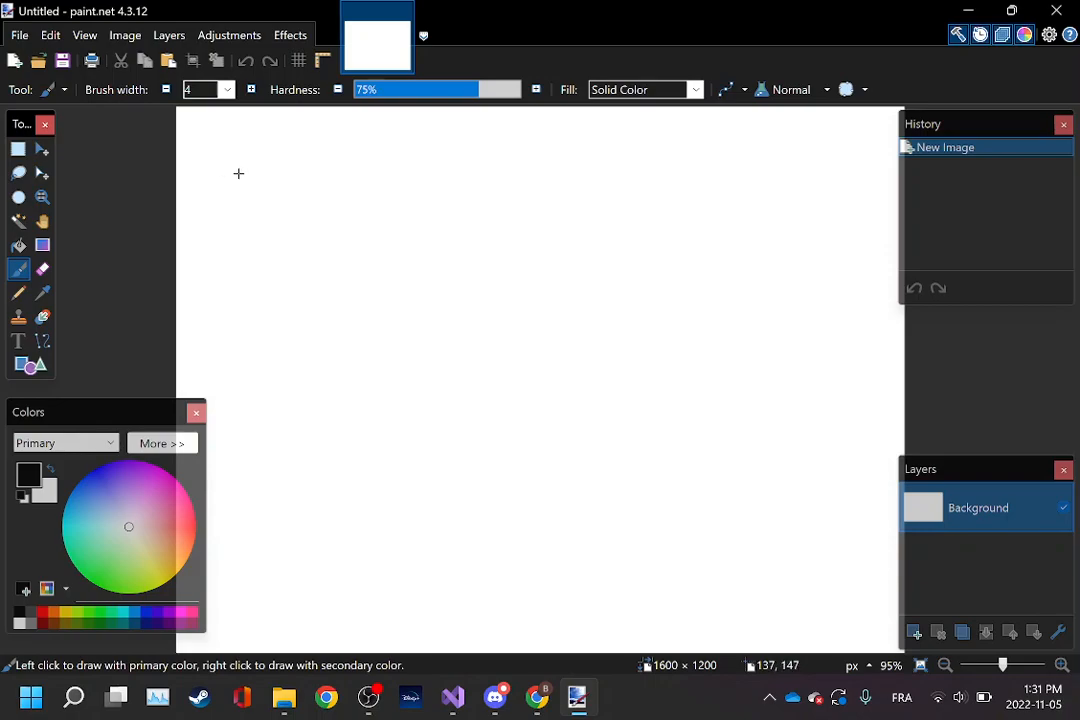
mouse_move(210, 184)
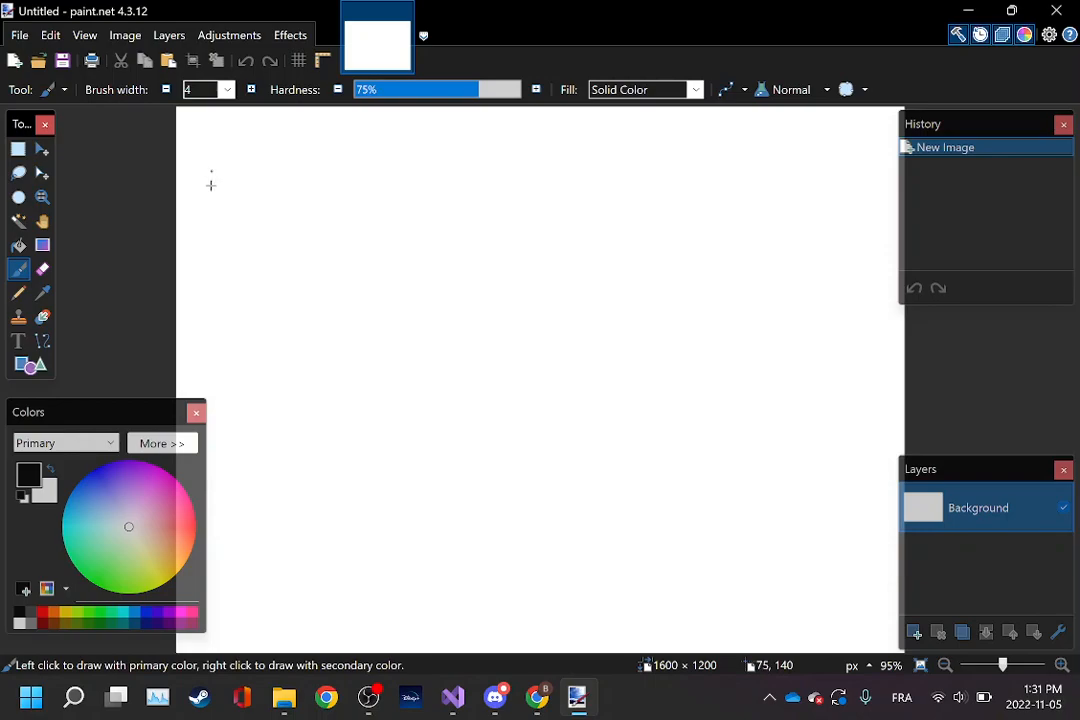
mouse_move(240, 176)
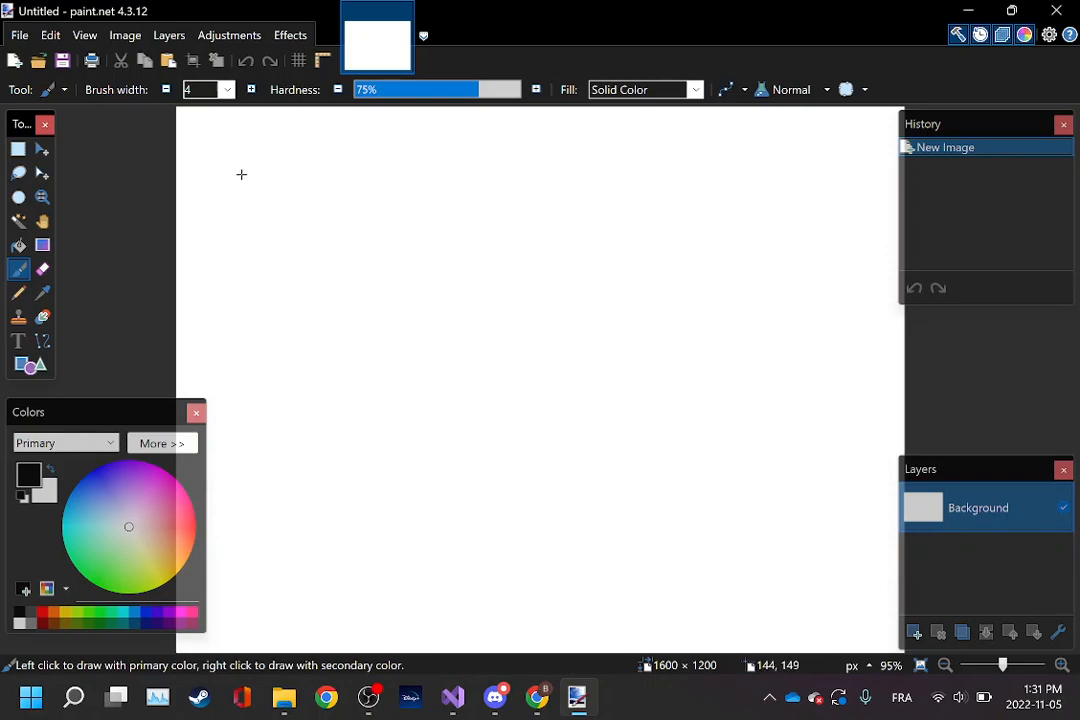
mouse_move(302, 196)
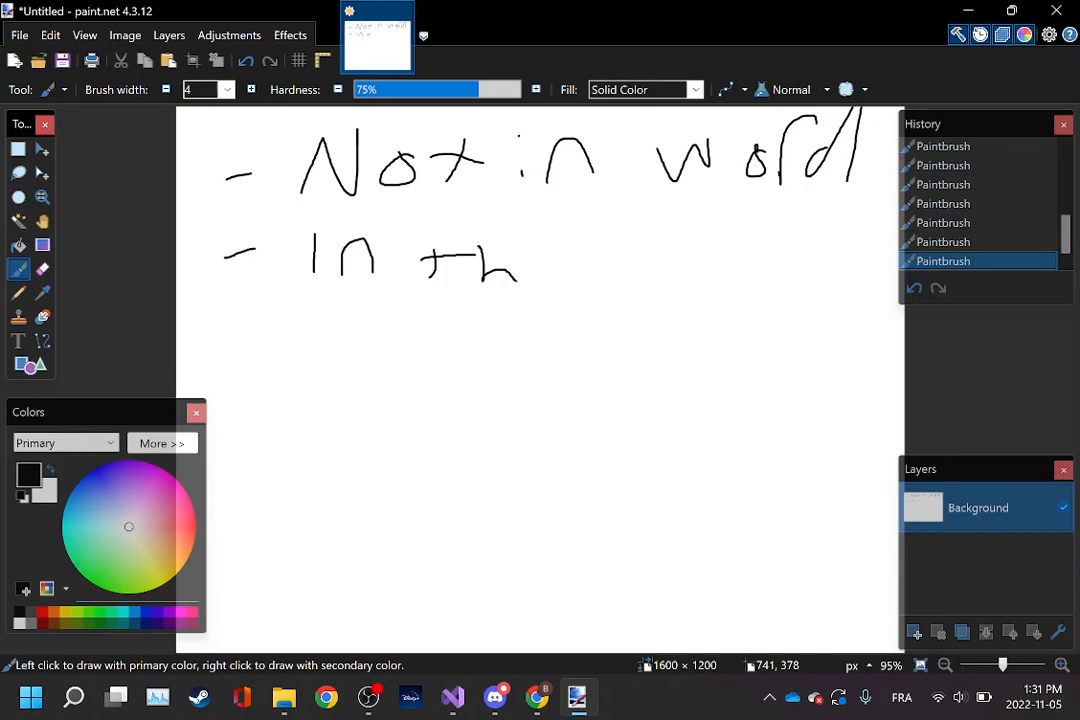
- Finish handwriting 'In the word' and write 'at this spot' on the line below
left_click_drag(530, 264, 700, 280)
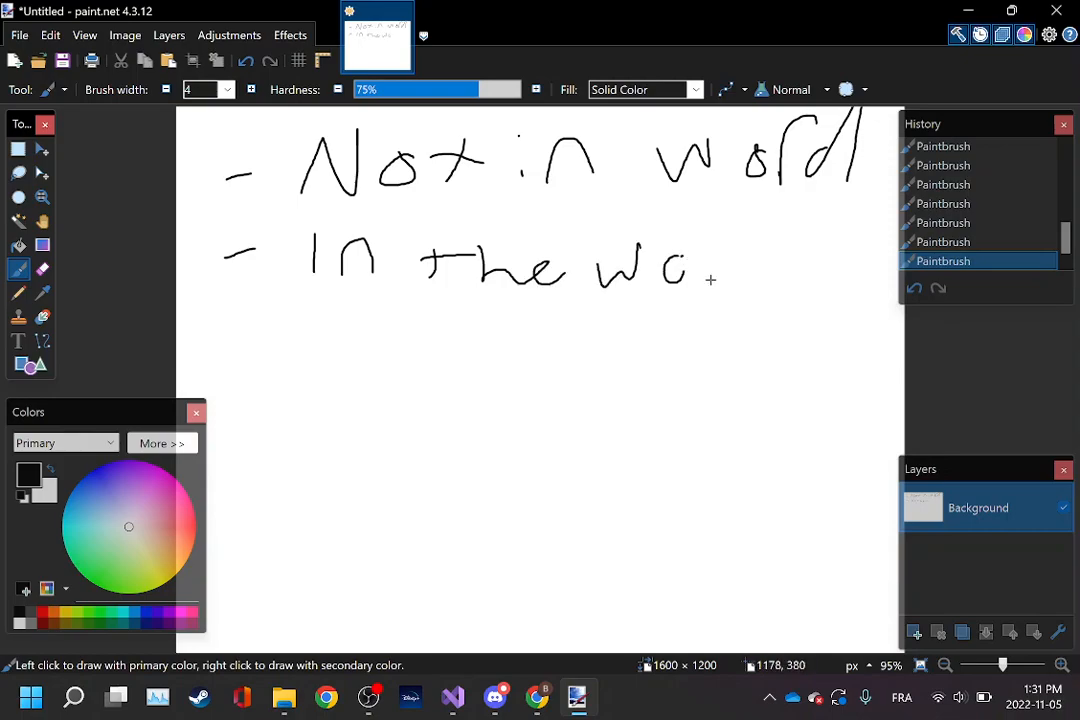
left_click_drag(690, 270, 770, 300)
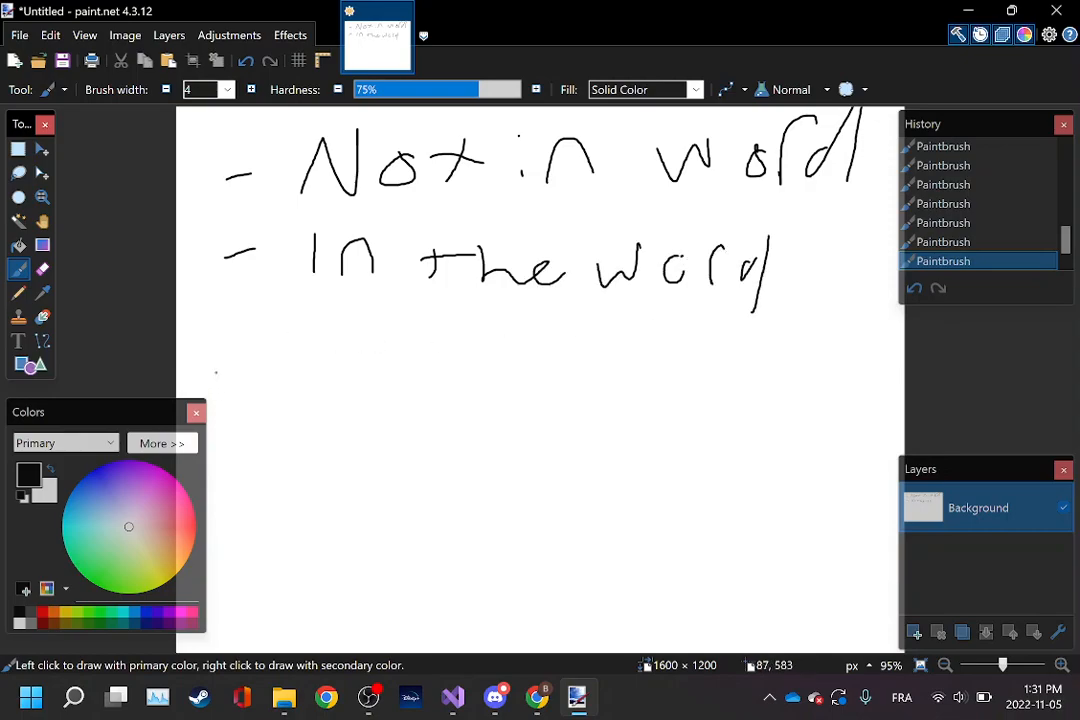
left_click_drag(218, 372, 250, 370)
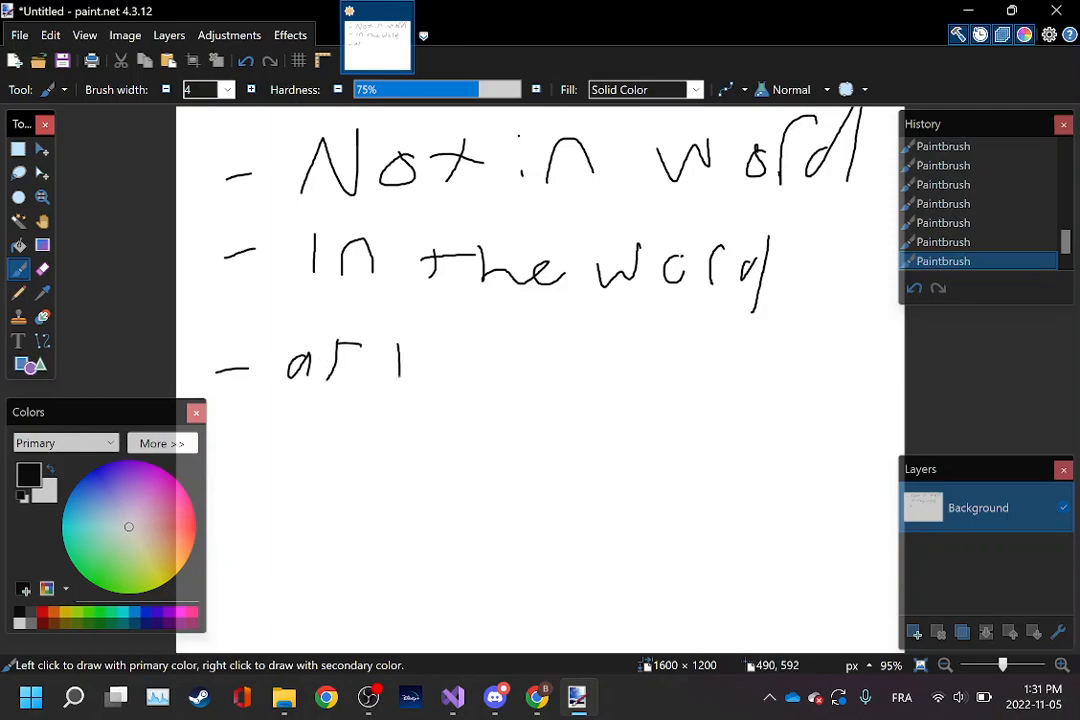
left_click_drag(400, 360, 540, 356)
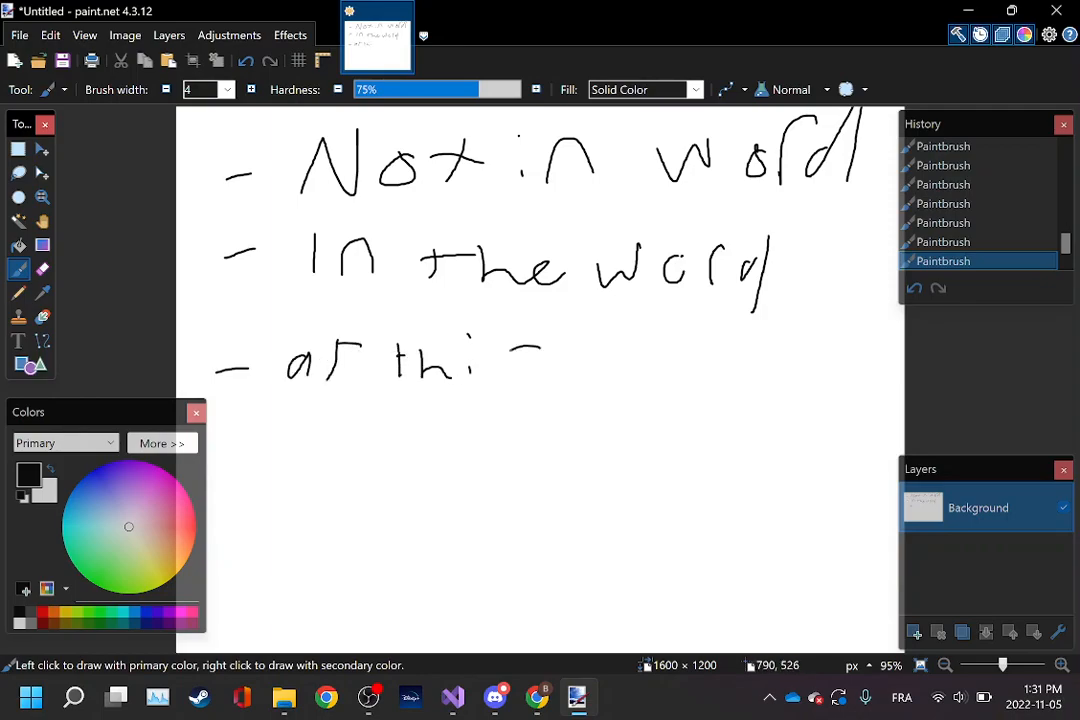
left_click_drag(520, 370, 670, 370)
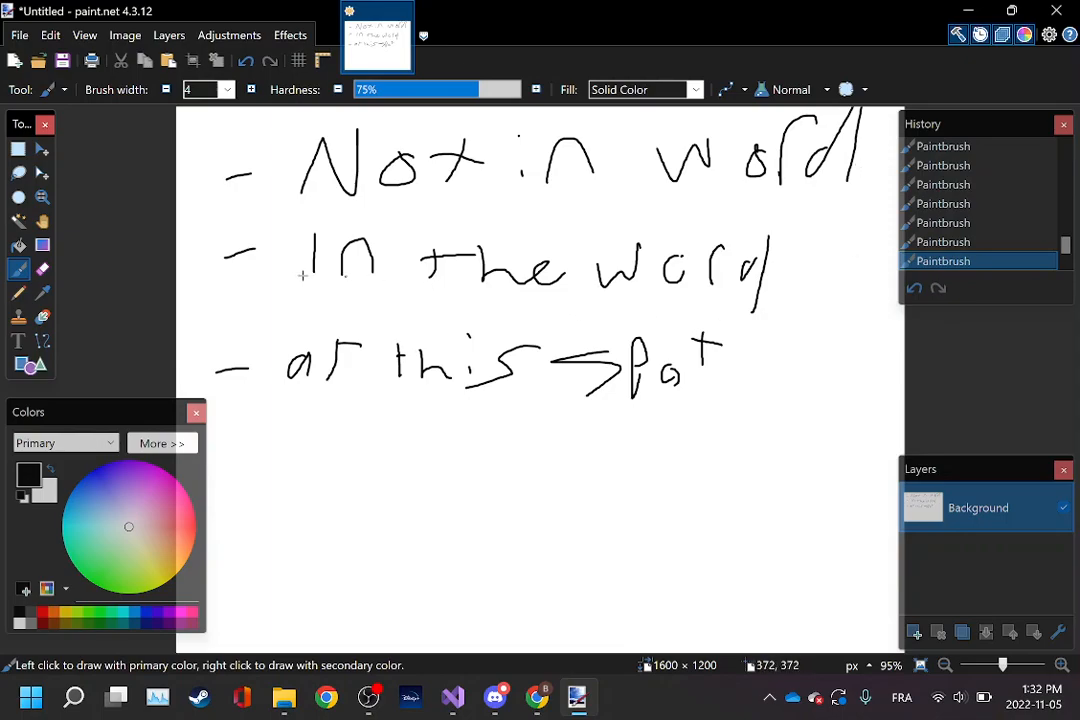
mouse_move(258, 380)
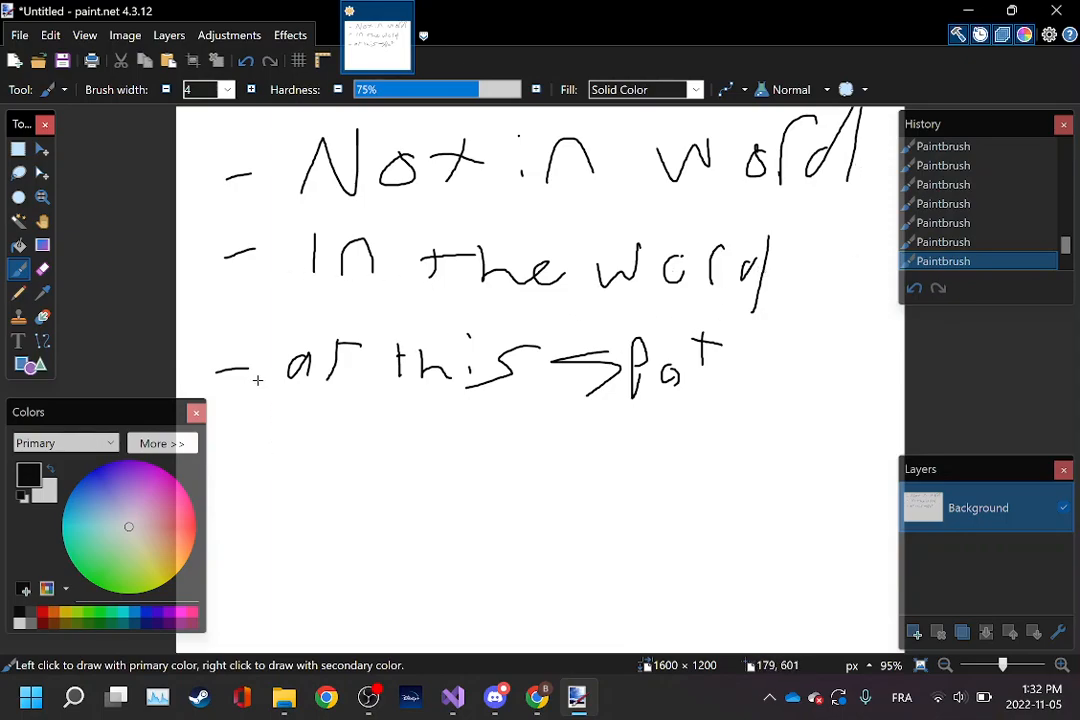
mouse_move(832, 384)
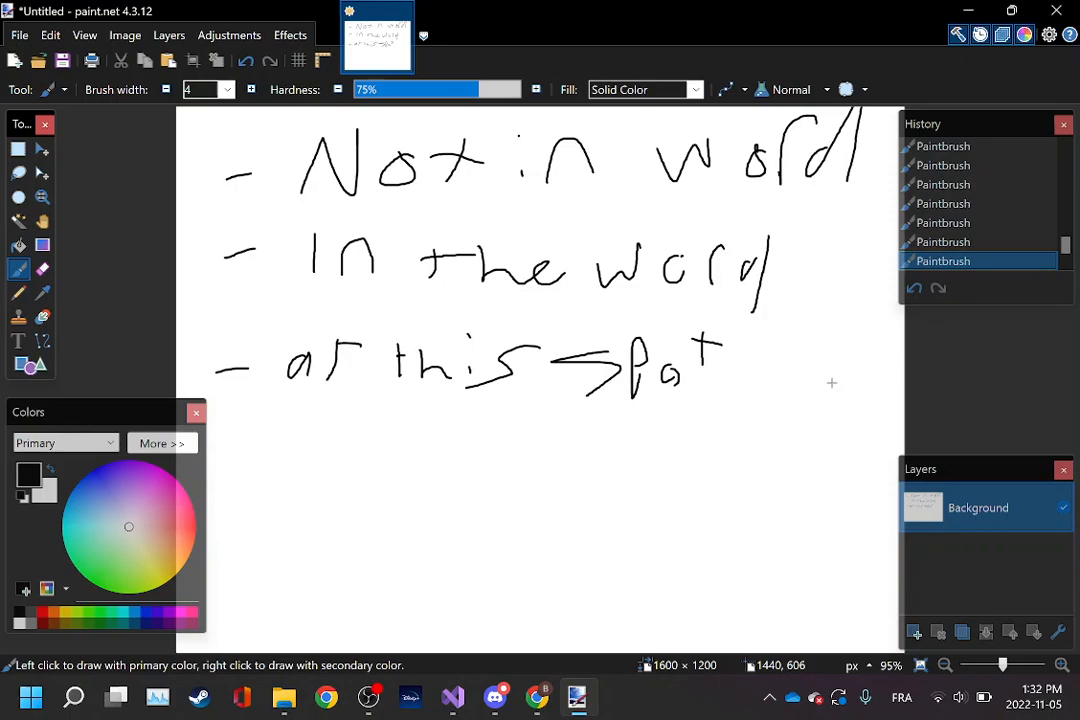
mouse_move(764, 168)
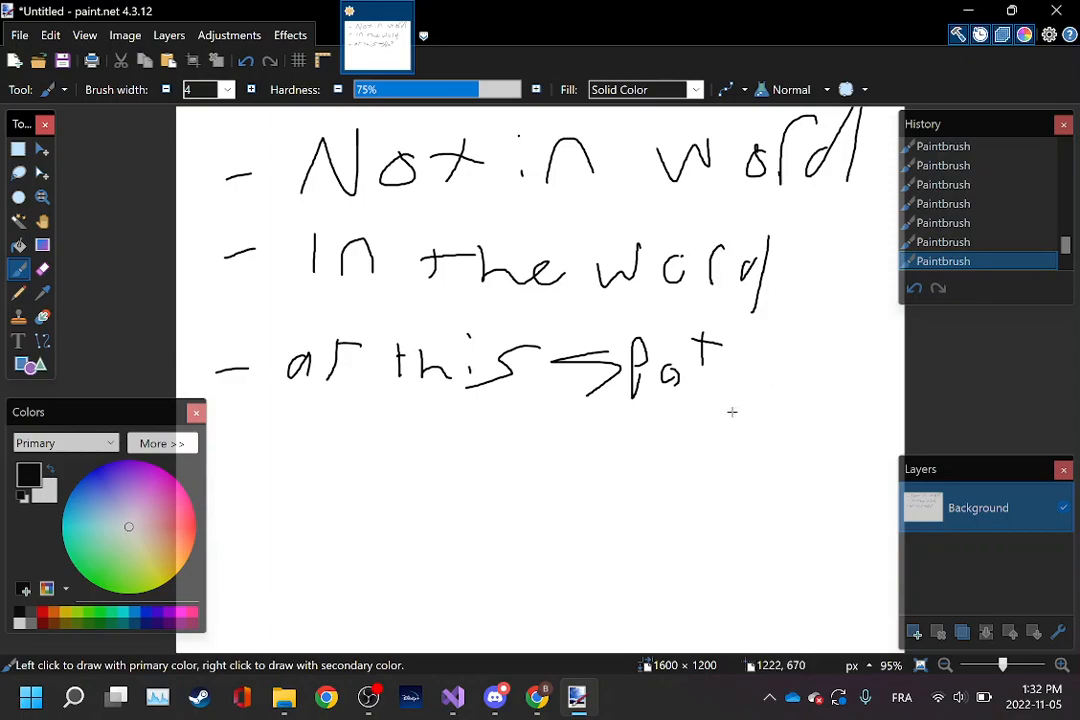
mouse_move(732, 418)
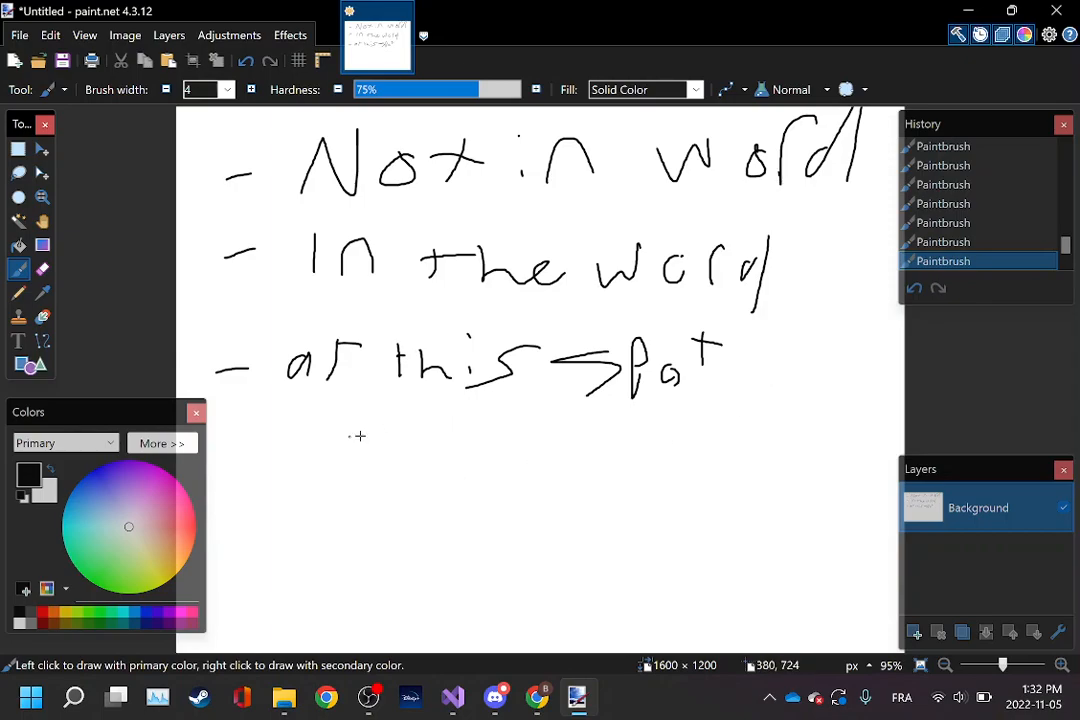
- Underline 'at this spot' and add a curved bracket stroke beside the notes
left_click_drag(280, 392, 704, 392)
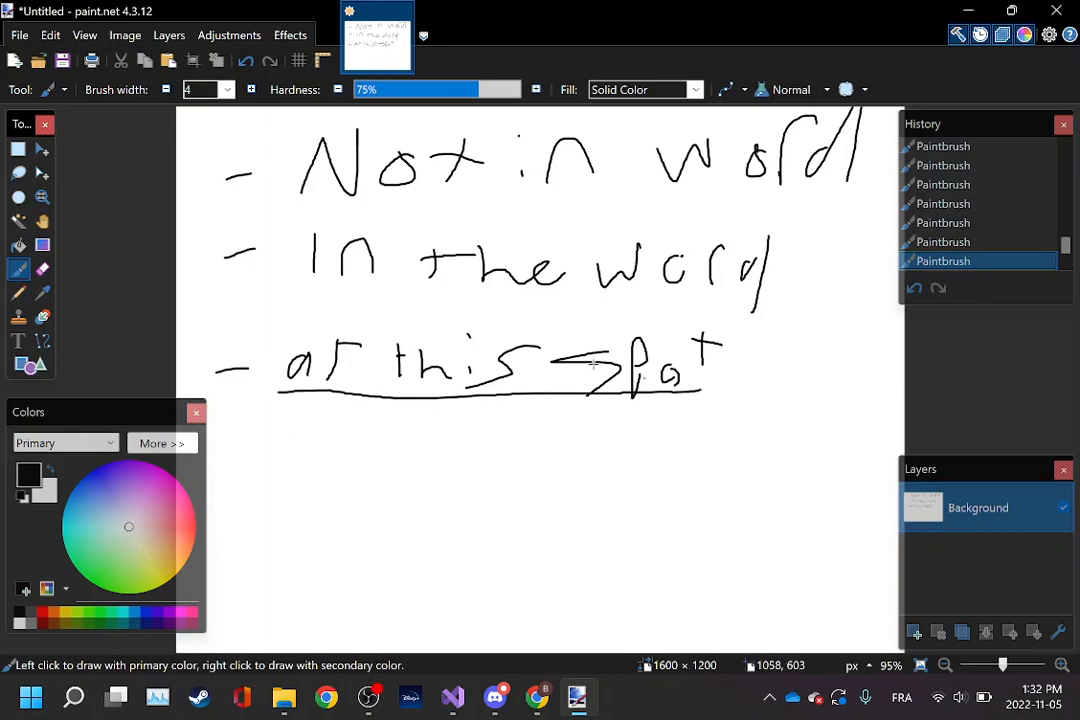
mouse_move(648, 398)
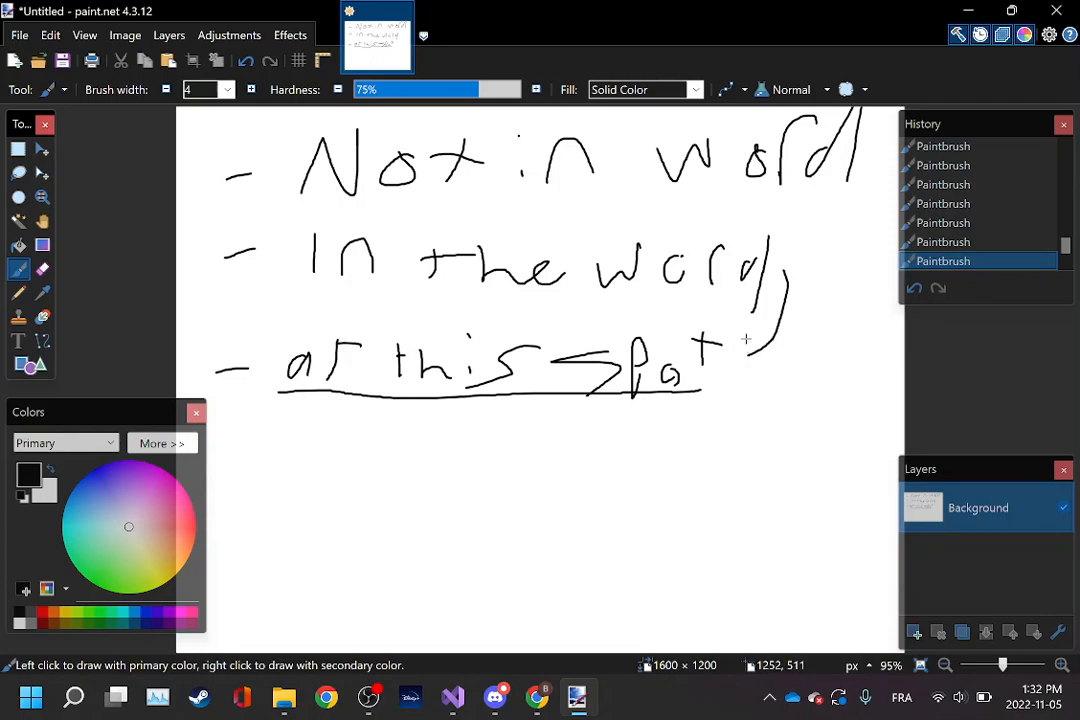
left_click_drag(744, 340, 740, 400)
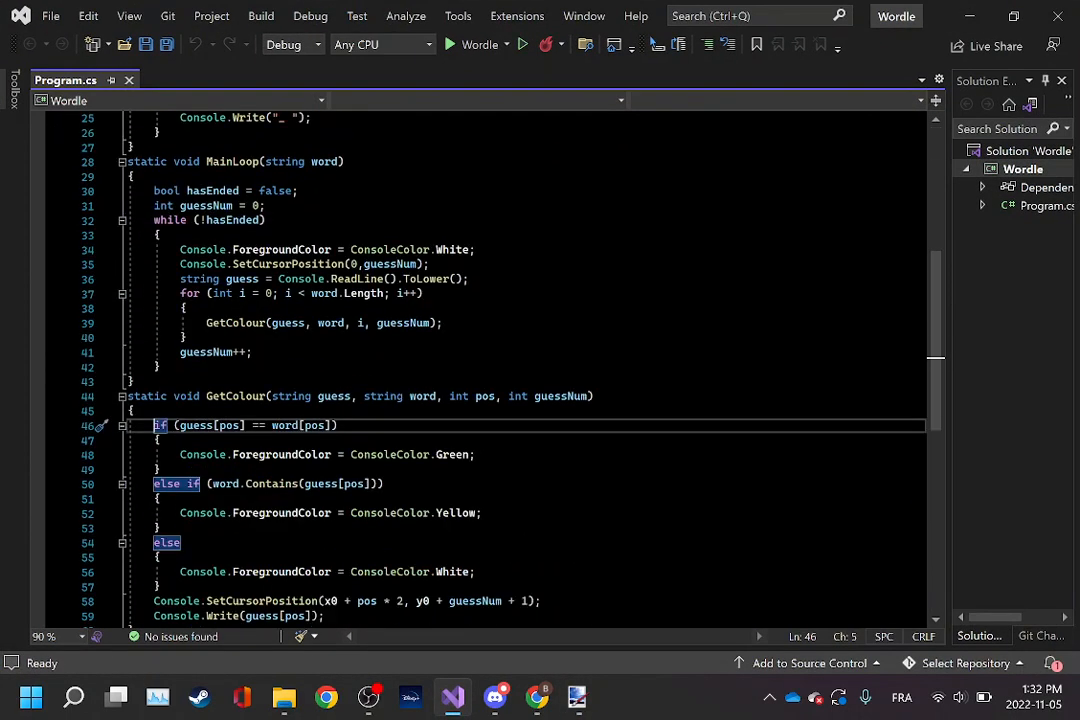
- Scroll through the Wordle Program.cs code to review it from the top
scroll("down", 3)
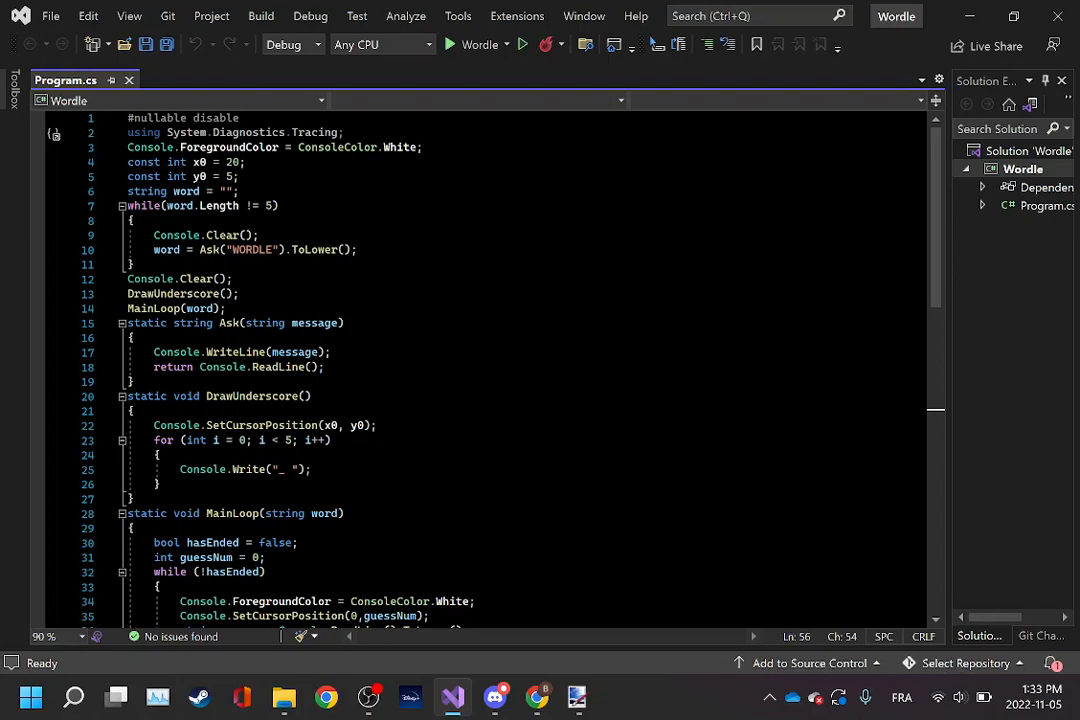
- Run the Wordle program and enter the secret word so the empty five-letter board appears
left_click(478, 44)
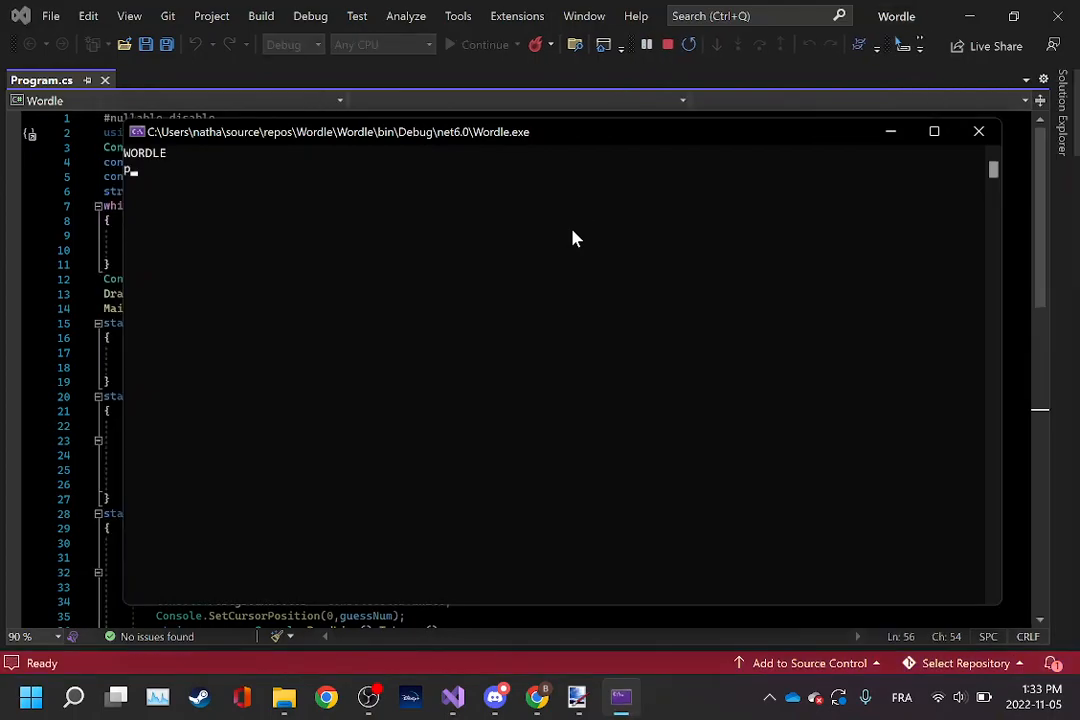
type("par")
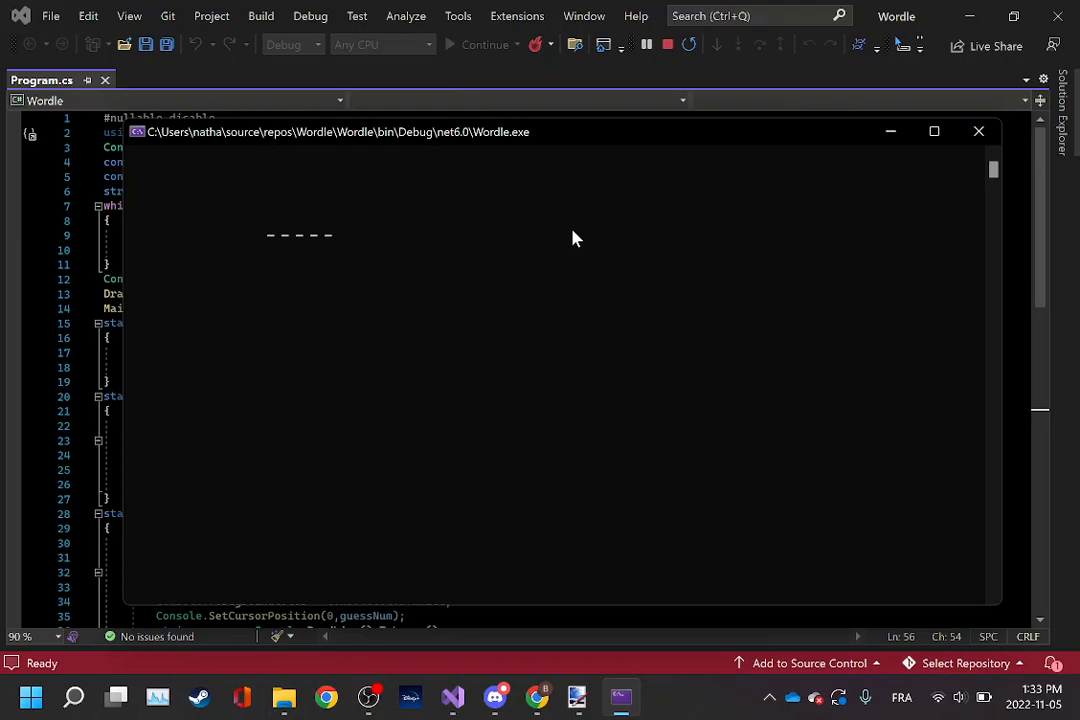
- Guess 'hello' and then 'crocs', each shown in colour on the board
type("hello")
type("crocs")
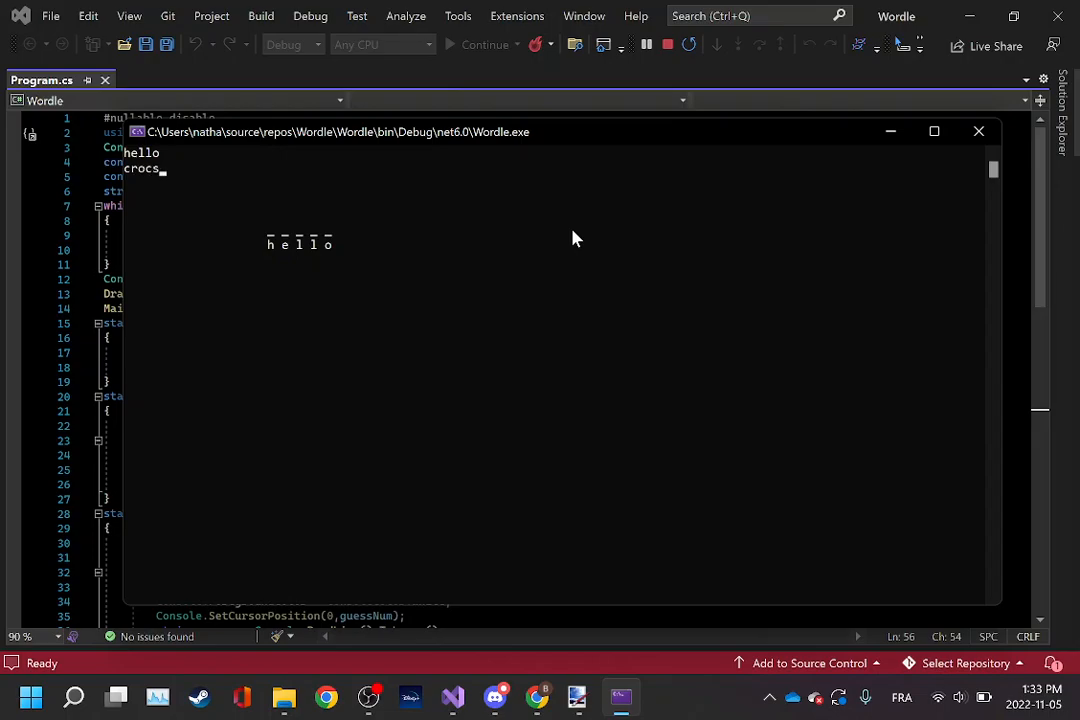
key("enter")
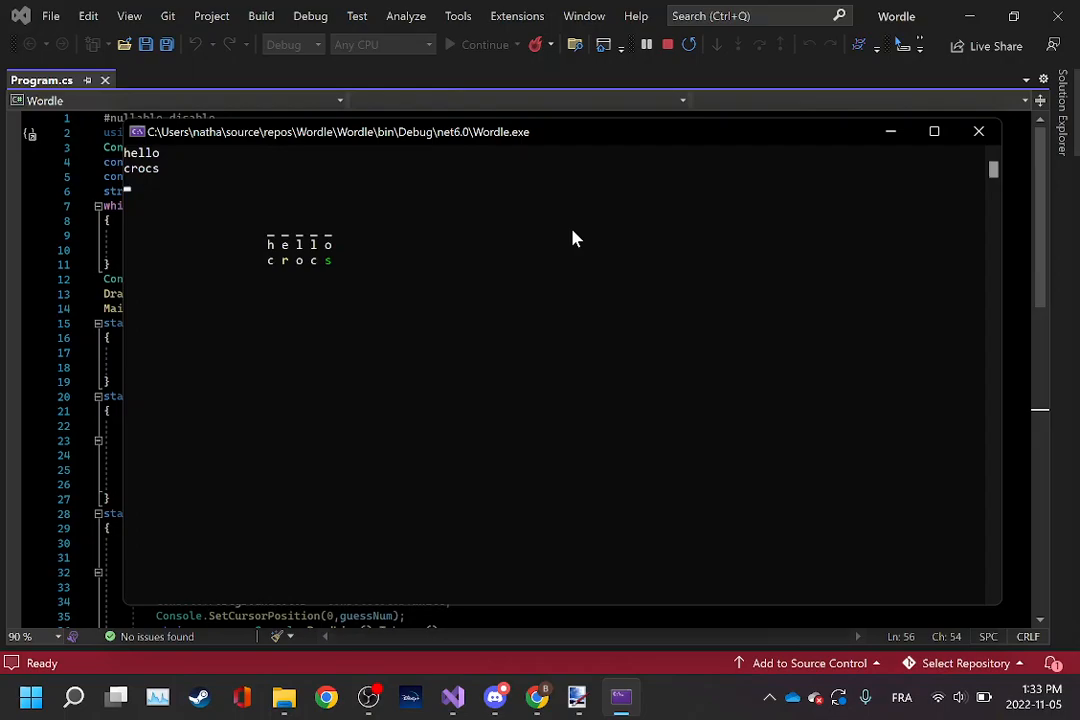
mouse_move(350, 282)
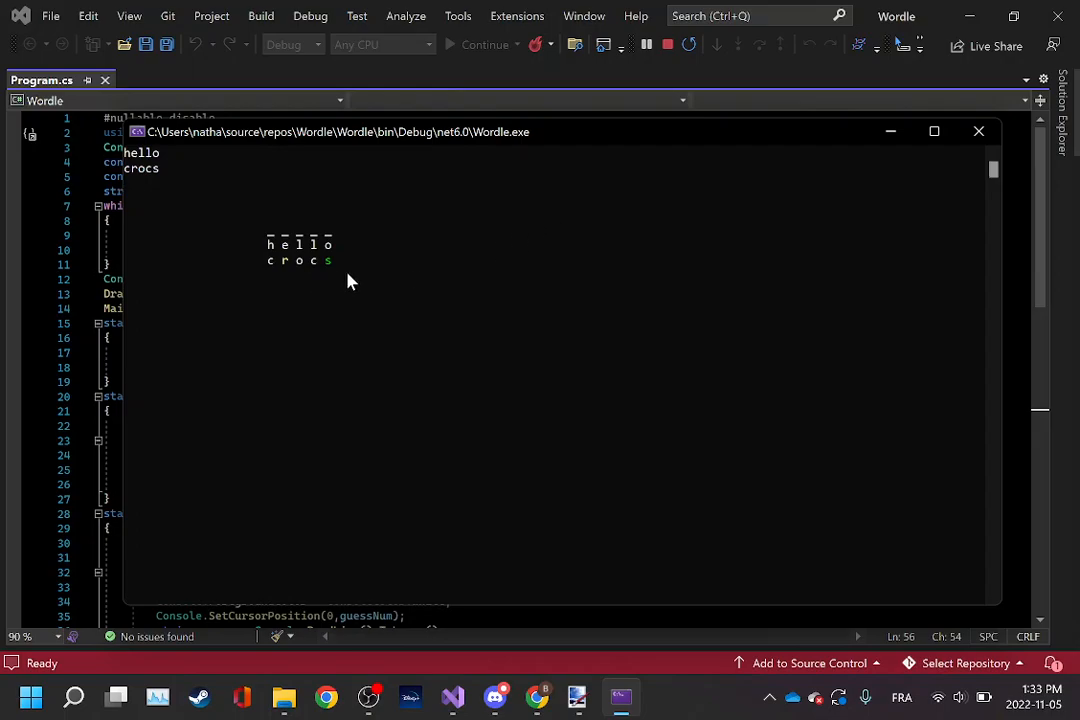
mouse_move(236, 280)
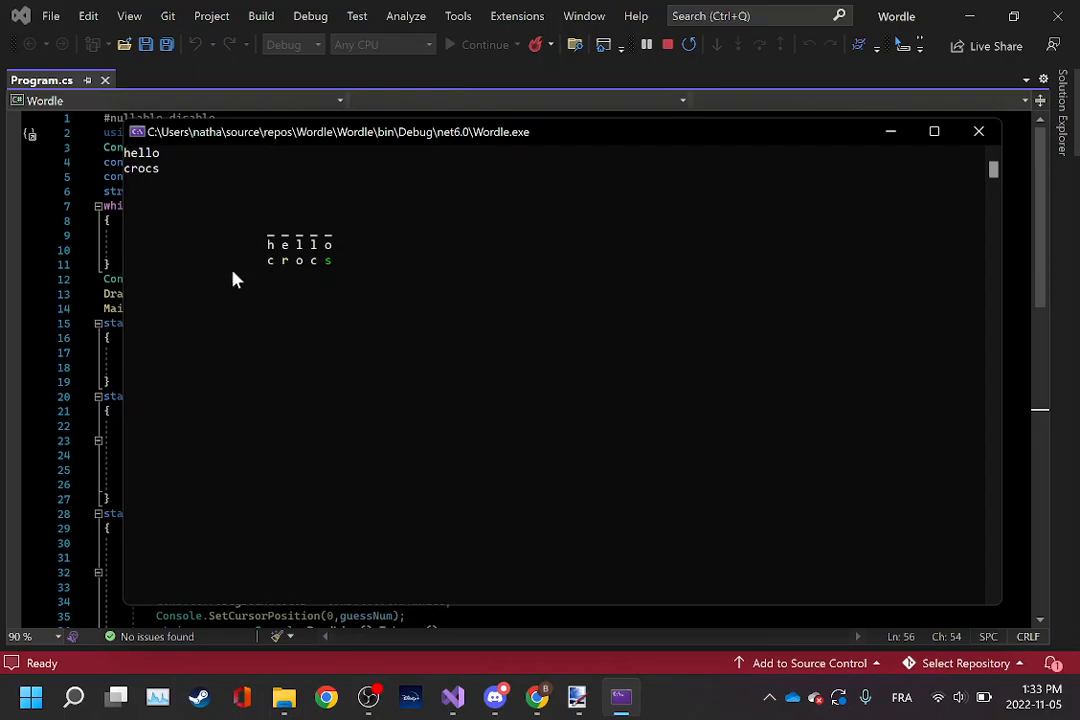
mouse_move(336, 288)
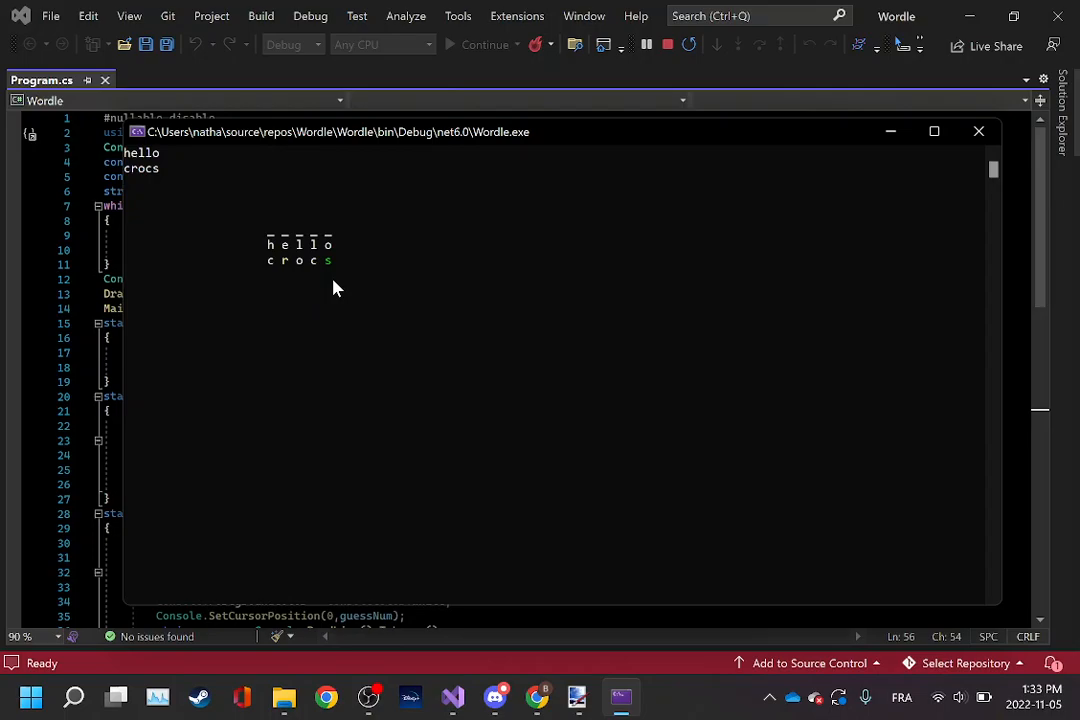
mouse_move(322, 278)
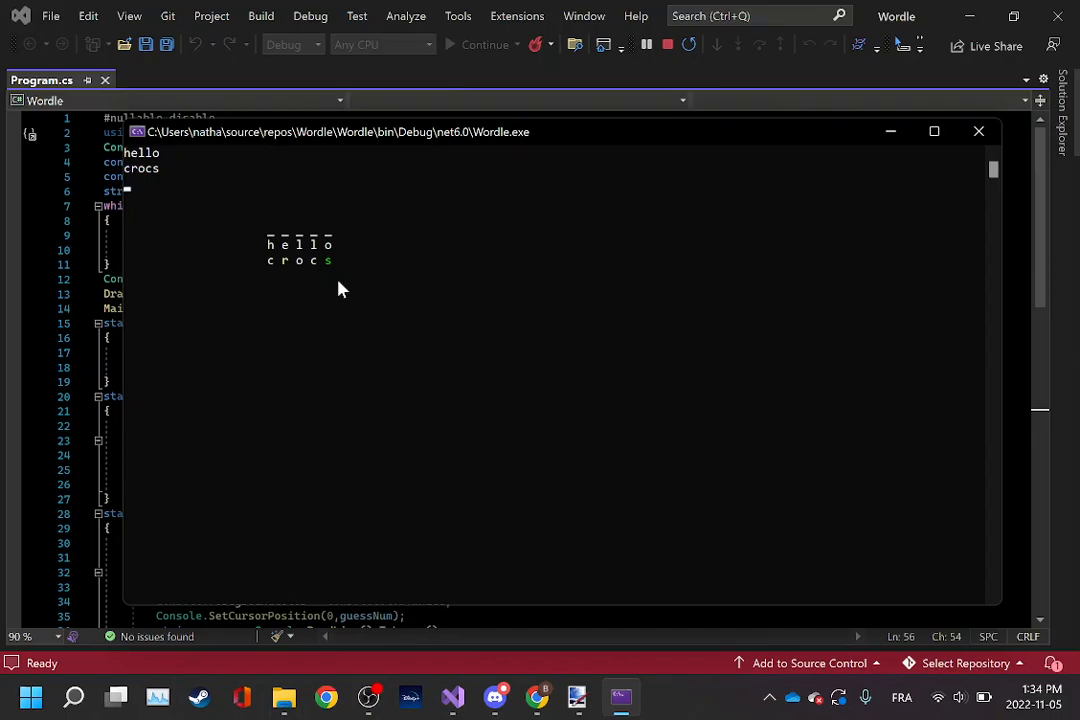
- Guess 'tarif' and then 'paris', with paris appearing entirely in green
type("ta")
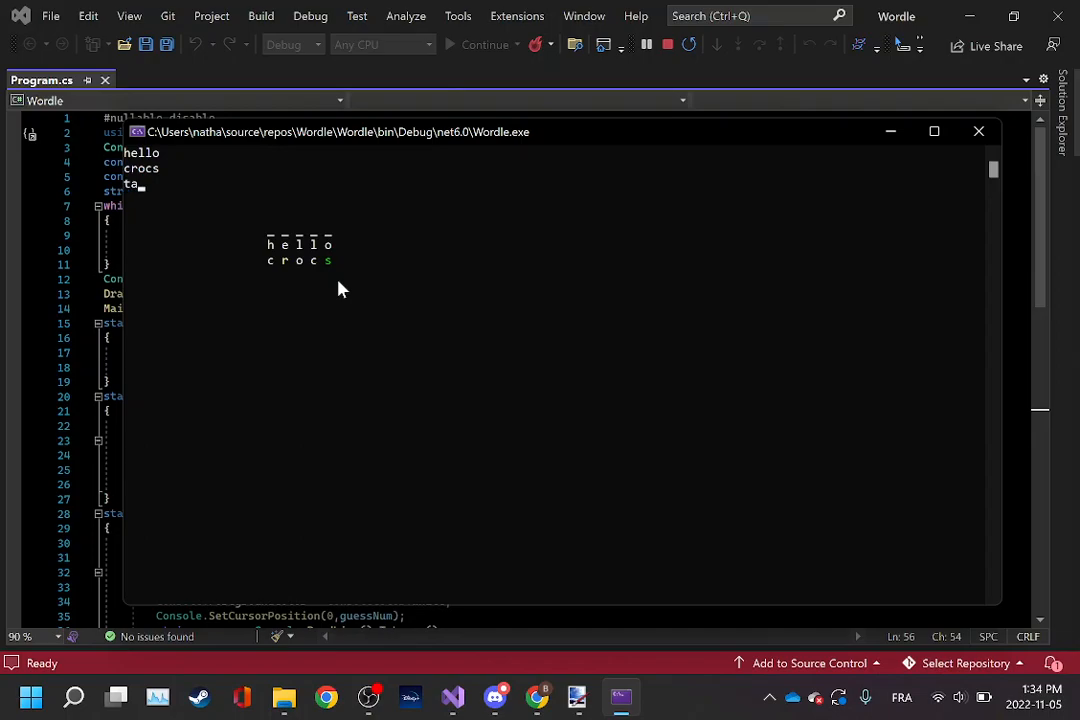
type("tarif")
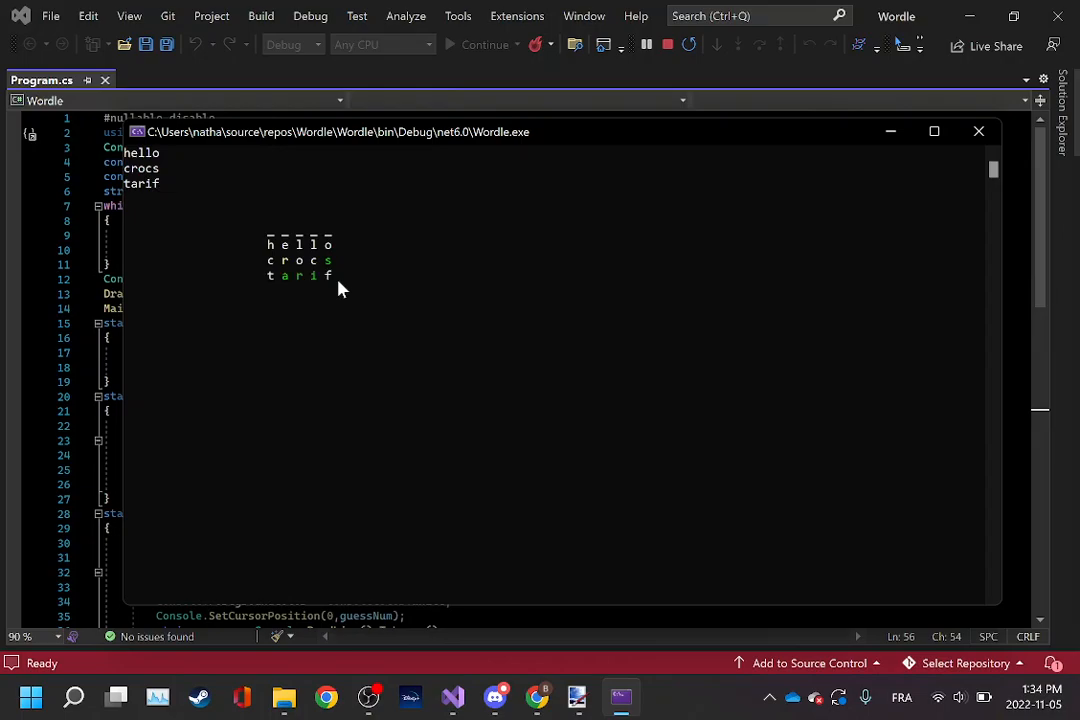
mouse_move(316, 296)
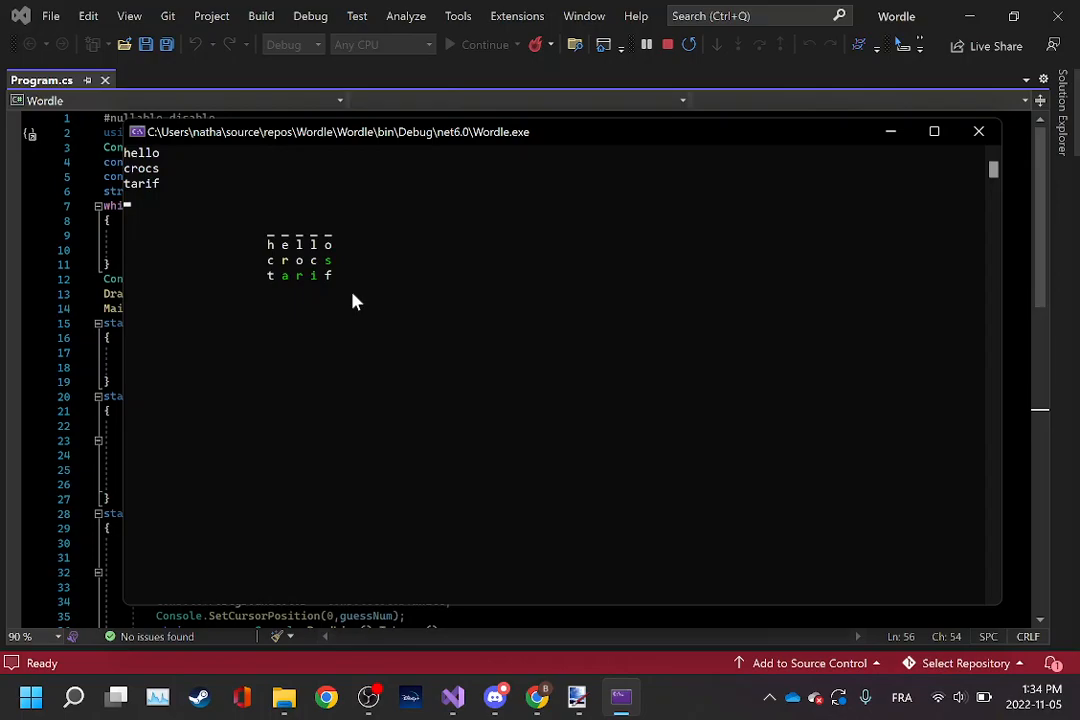
mouse_move(418, 350)
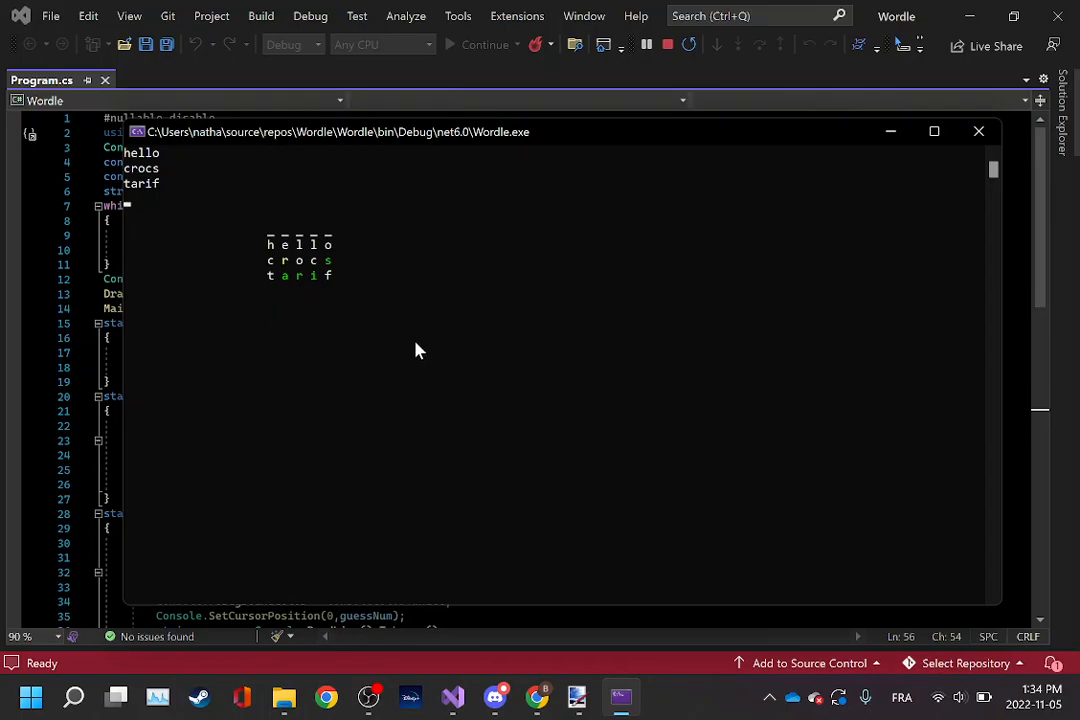
type("pa")
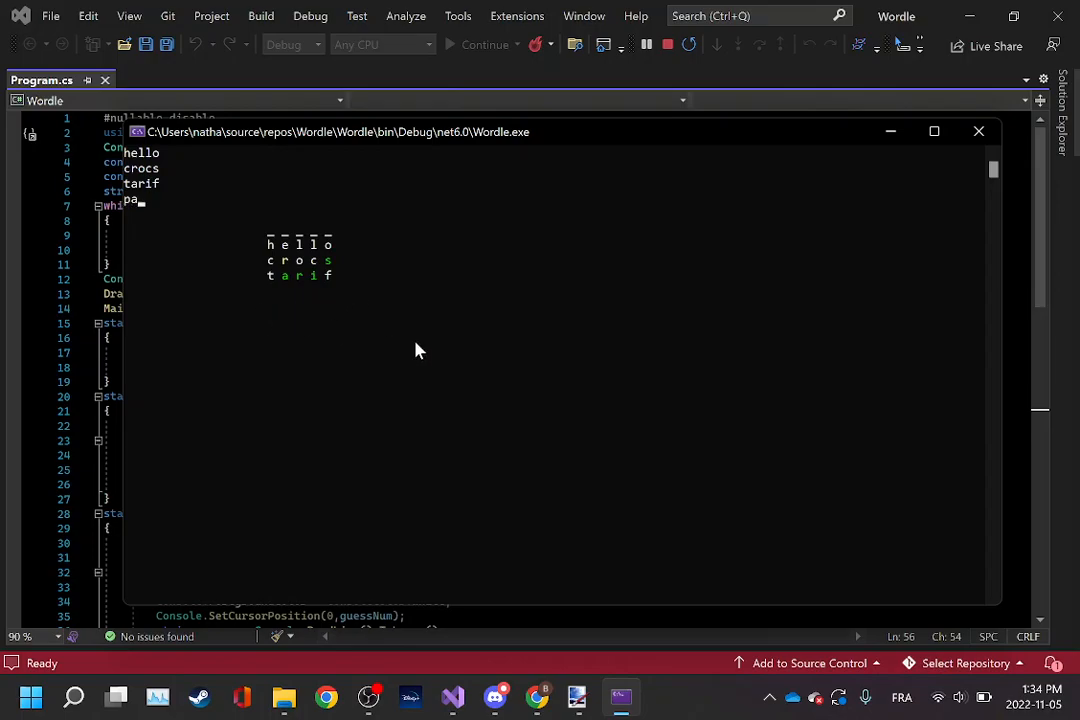
type("paris")
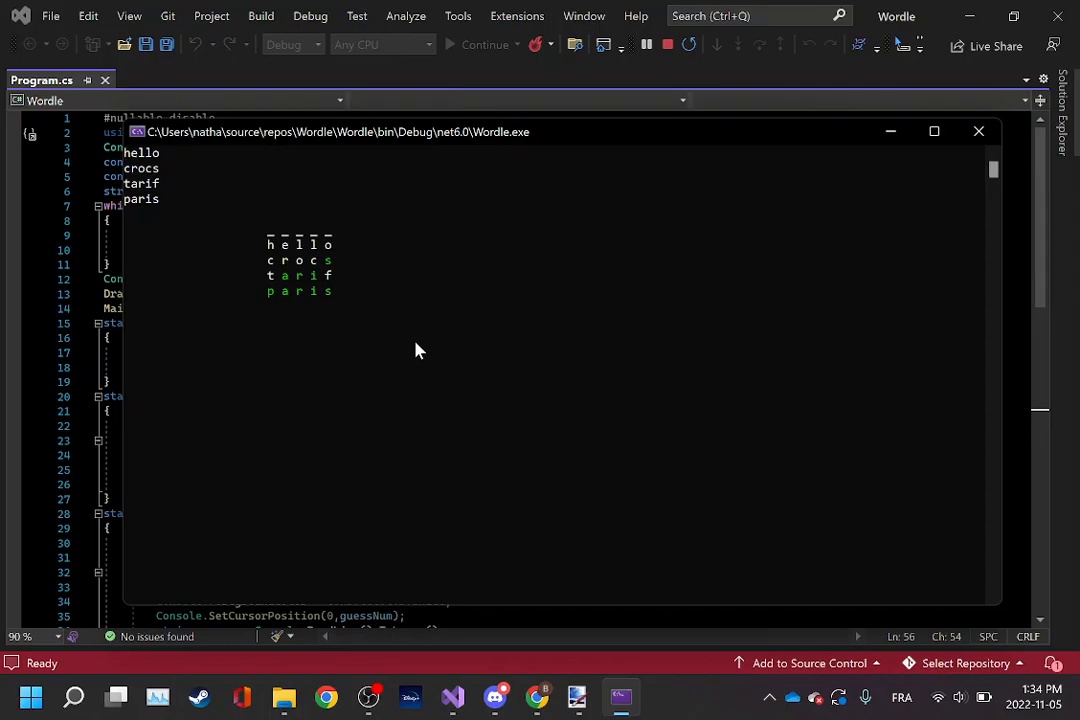